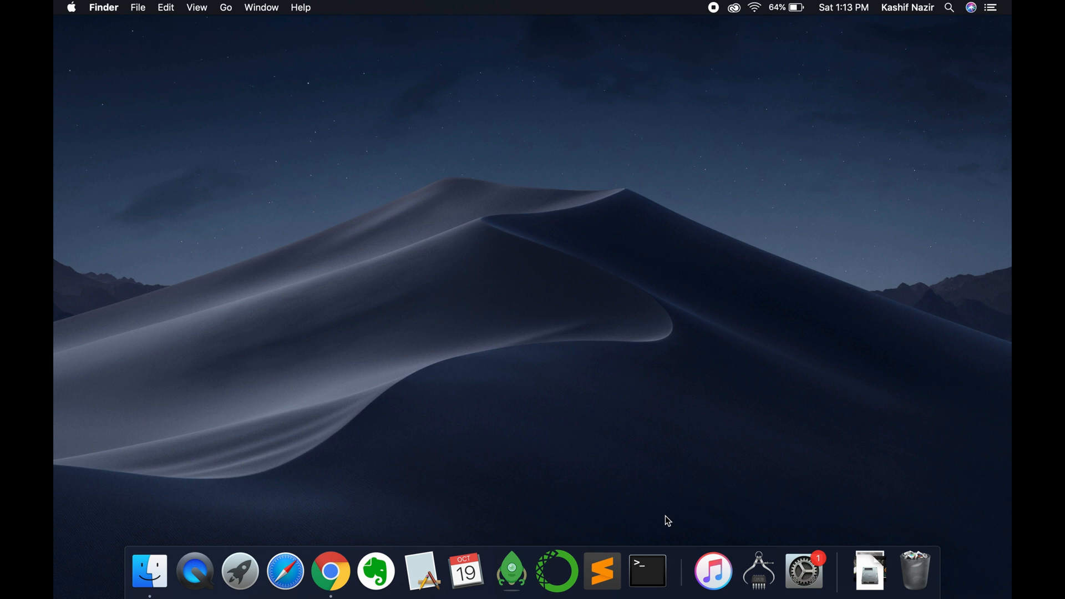
Search Spotlight for 'disk' from the Finder desktop.
type("disk")
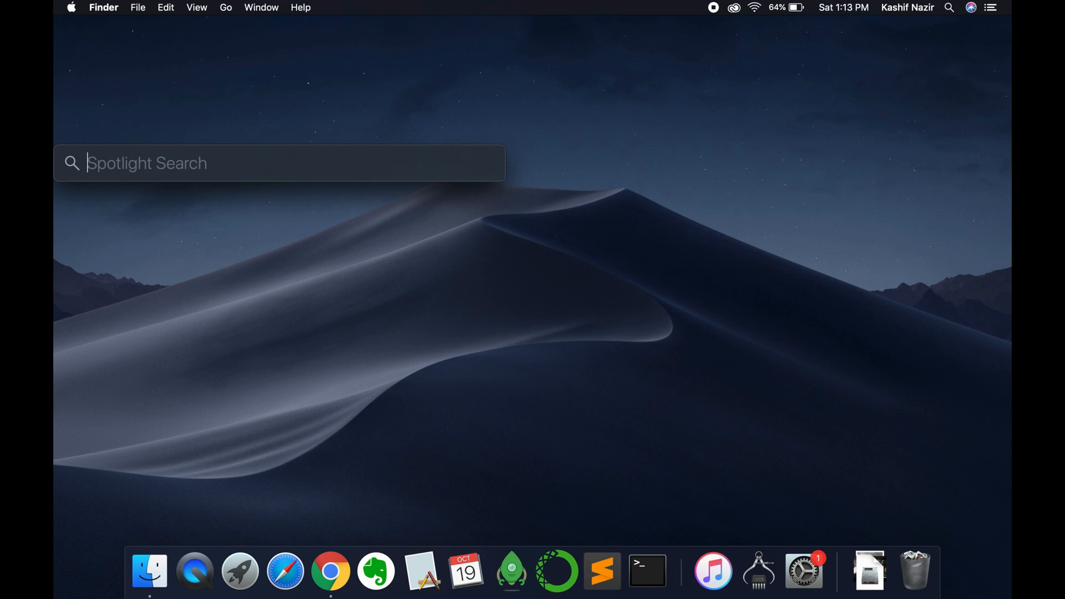
Search Spotlight for 'storage Management' to surface Storage Management as Top Hit.
type("storage Management")
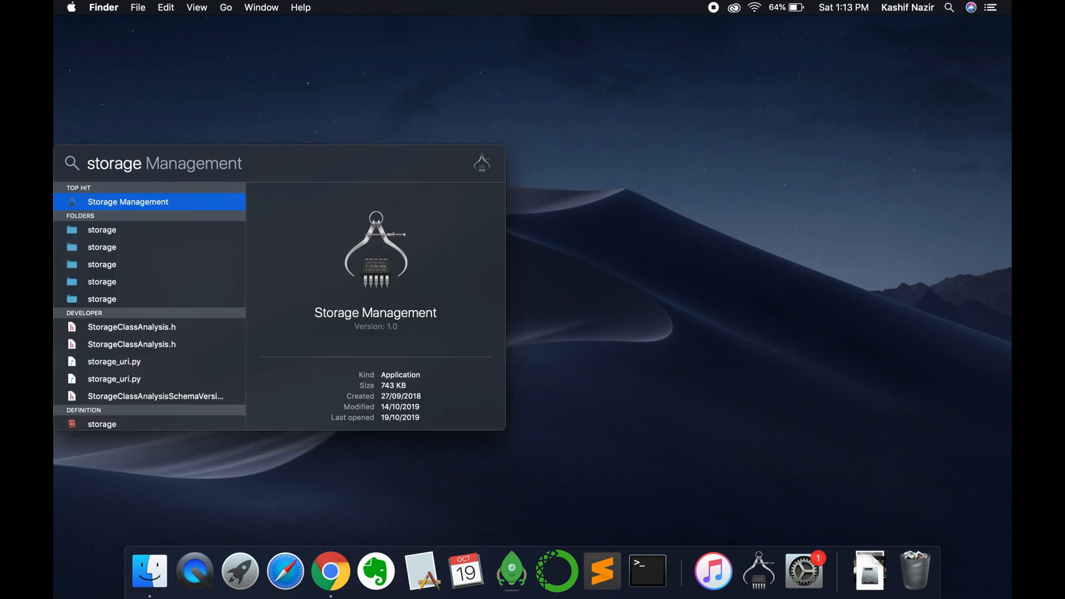
mouse_move(292, 319)
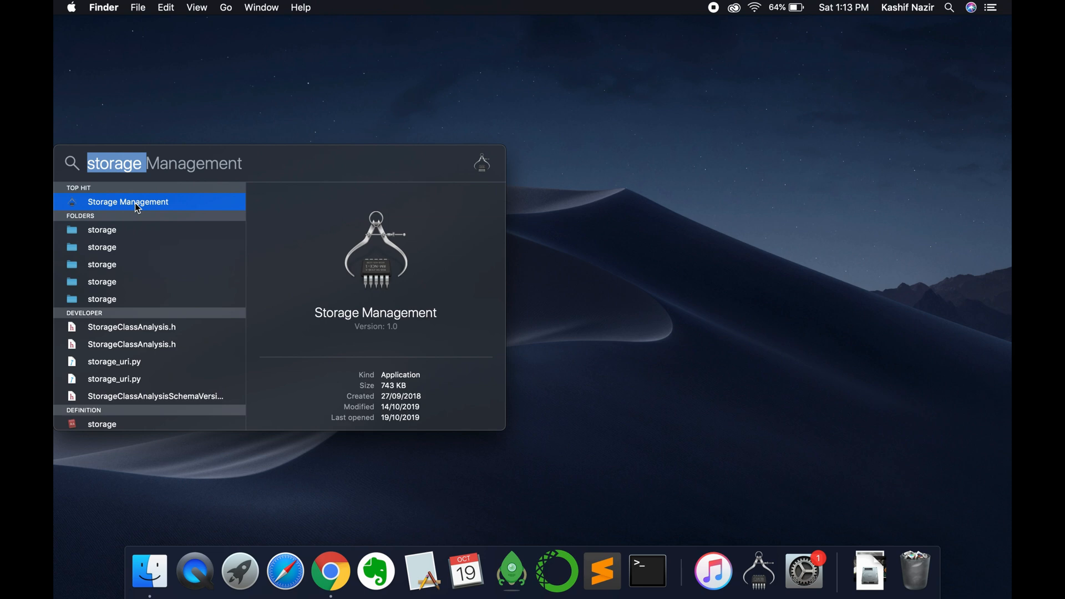
Launch Storage Management and show the Applications category listed by size.
left_click(128, 202)
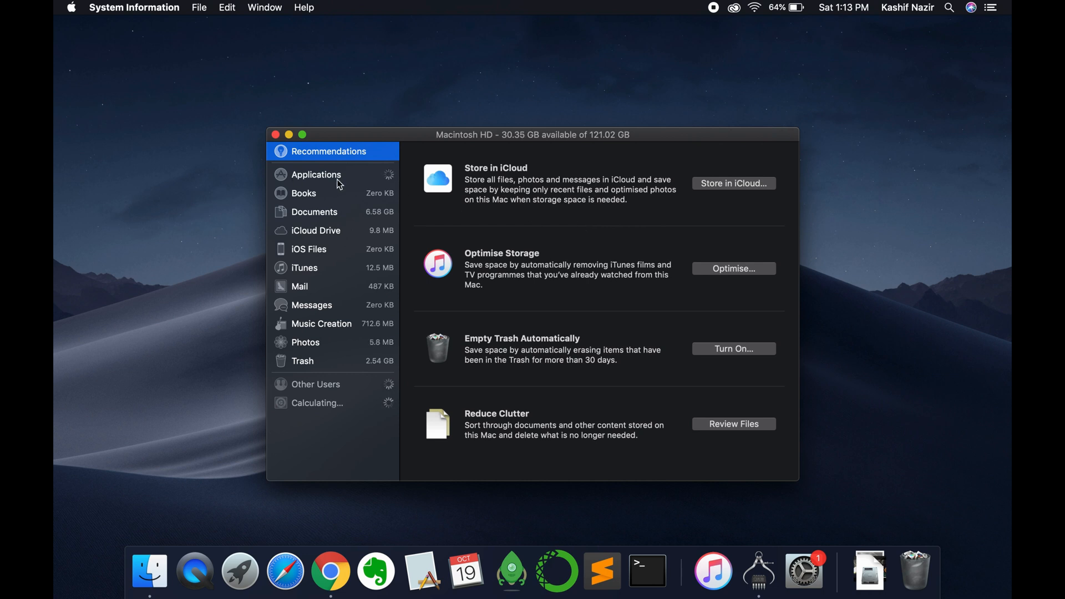
left_click(315, 174)
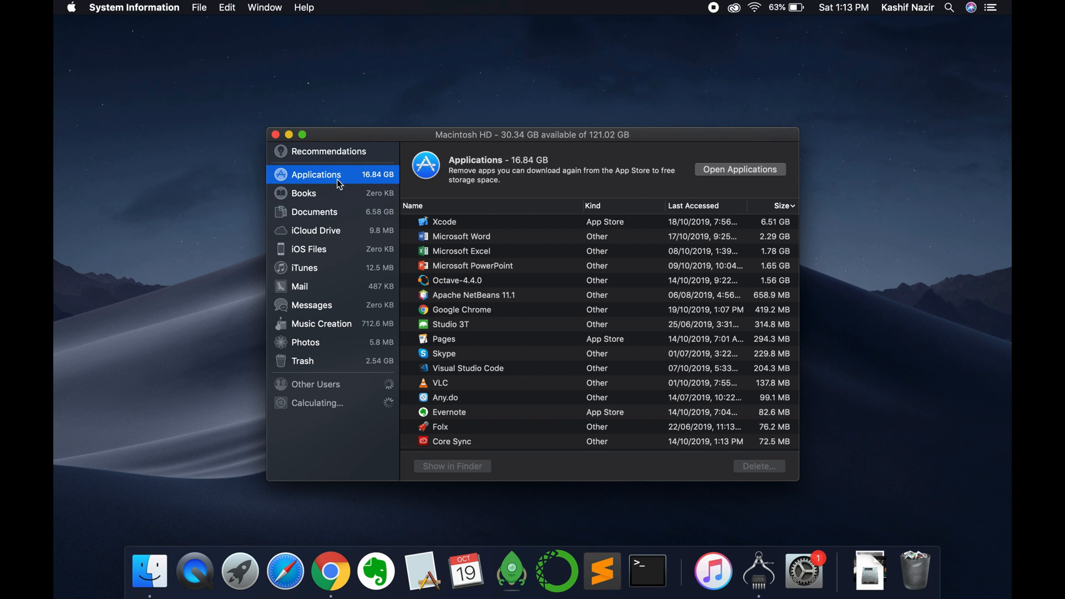
mouse_move(553, 156)
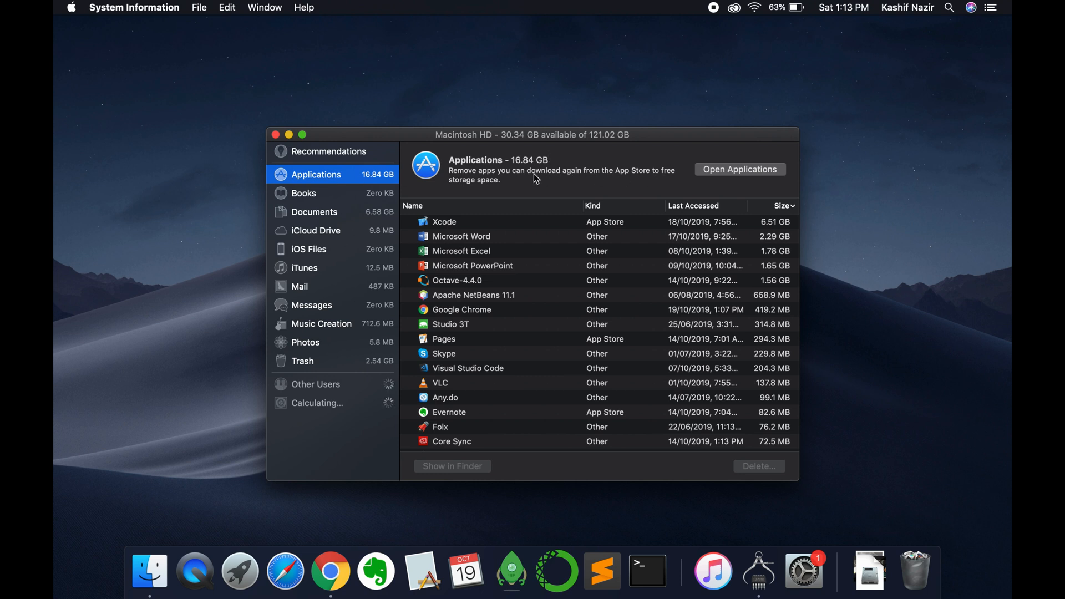
mouse_move(491, 273)
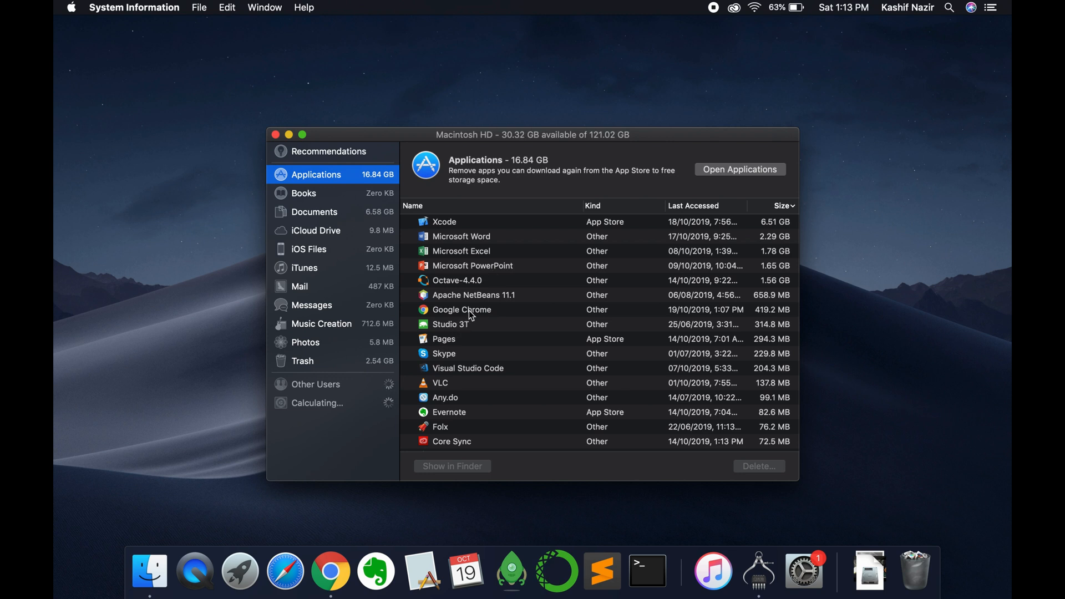
Select Google Chrome and request its deletion, bringing up the 419.2 MB confirmation.
left_click(462, 310)
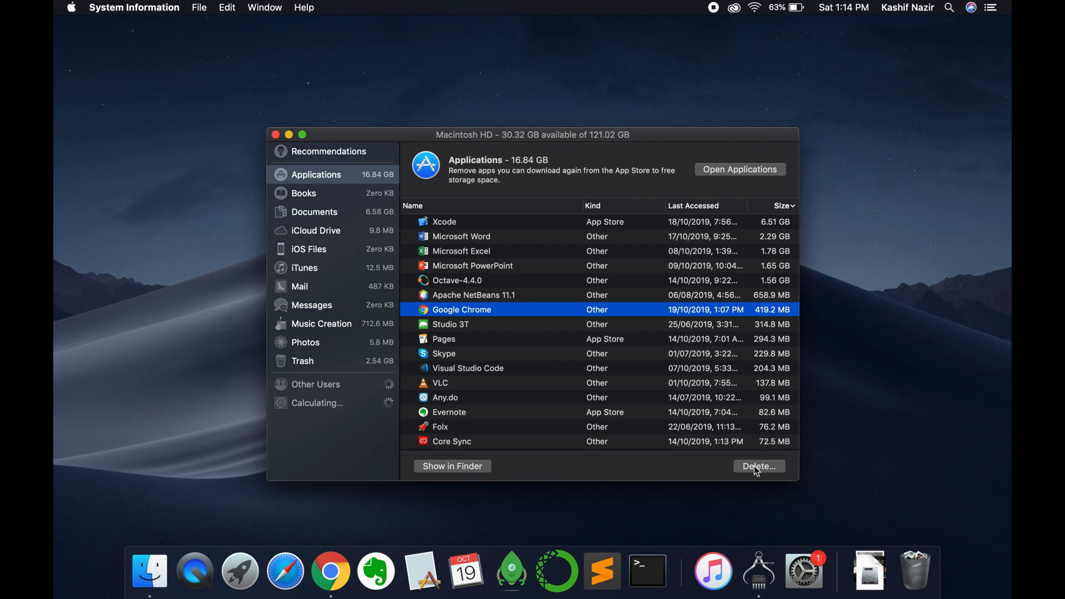
left_click(759, 466)
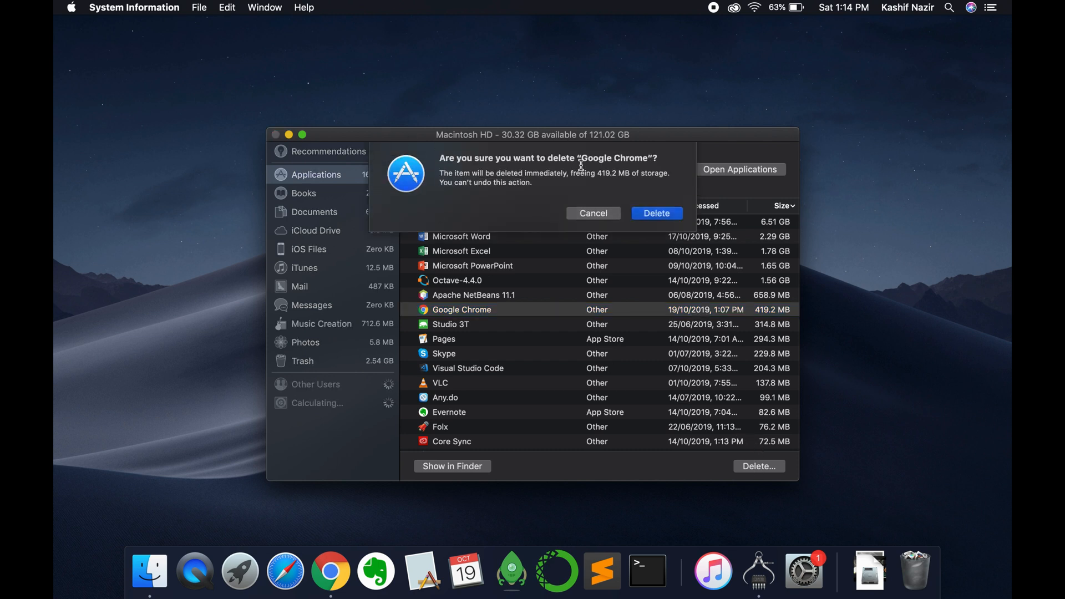